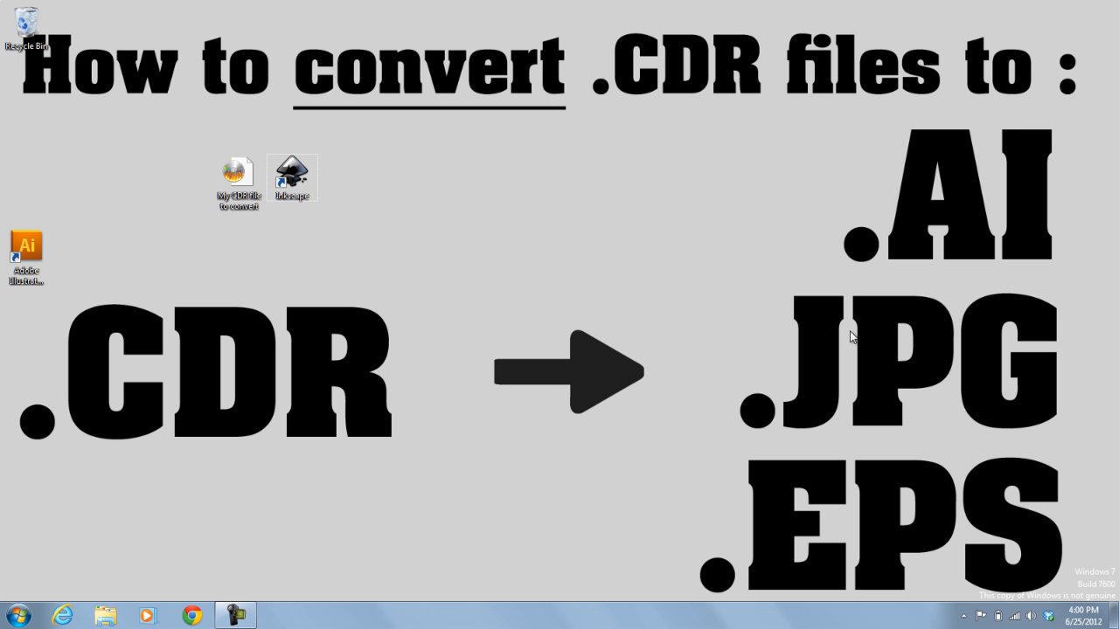
{"action": "mouse_move", "coordinate": [675, 456]}
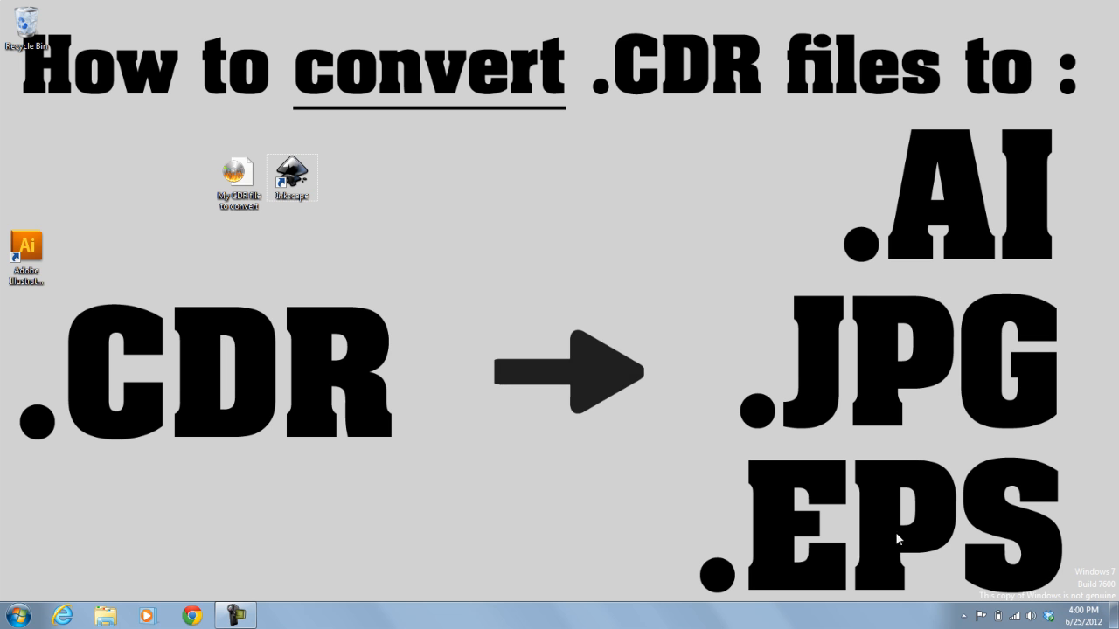
{"action": "mouse_move", "coordinate": [423, 322]}
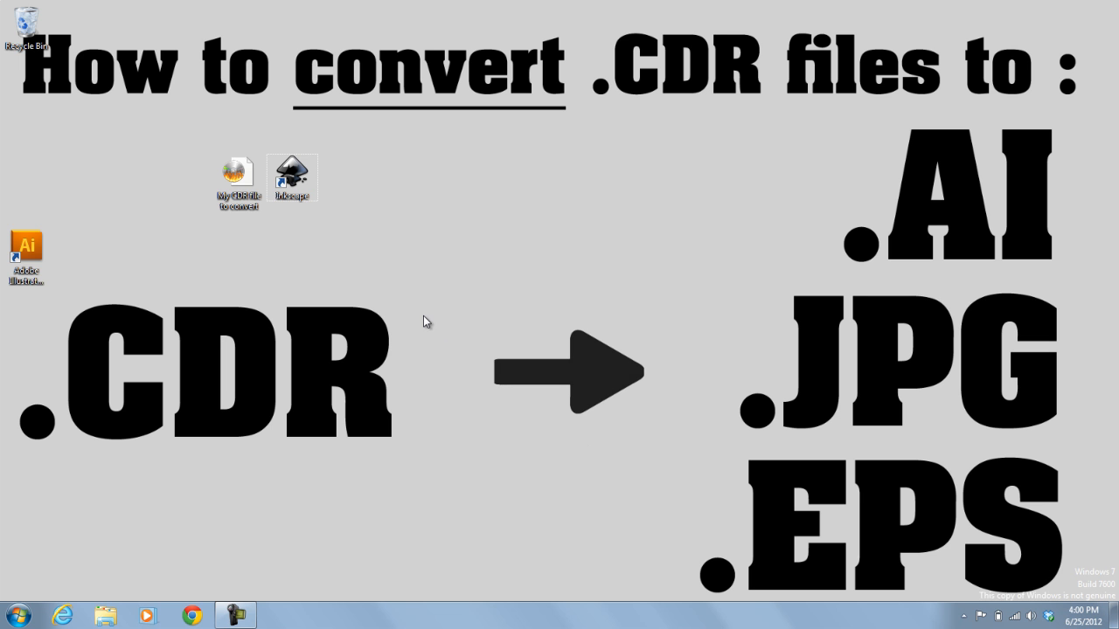
Launch Inkscape from its desktop shortcut.
{"action": "left_click", "coordinate": [292, 174]}
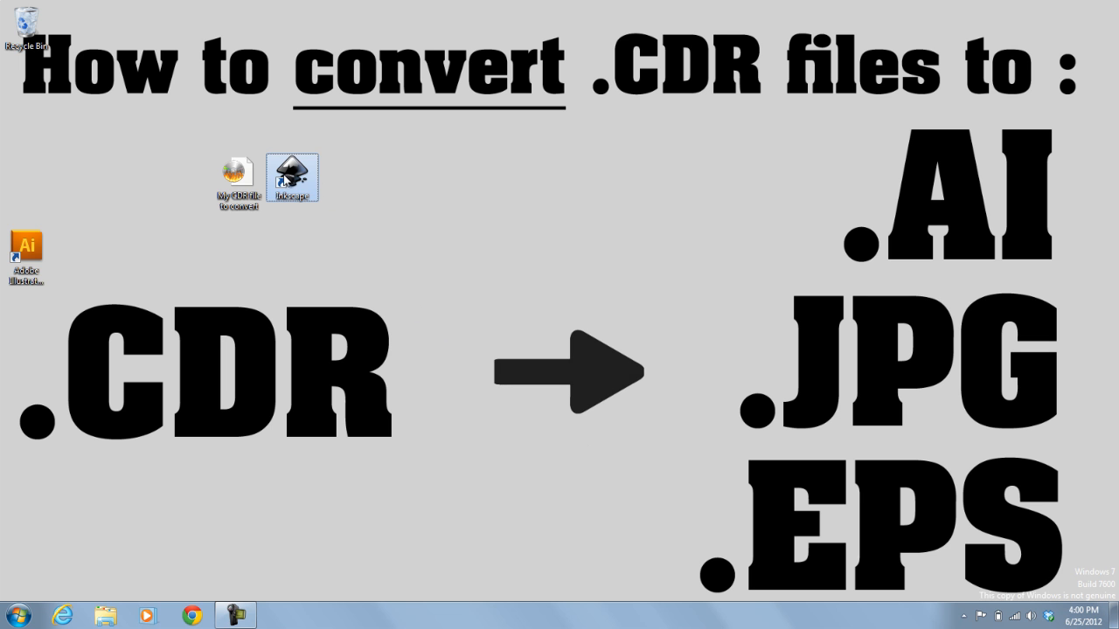
{"action": "mouse_move", "coordinate": [266, 143]}
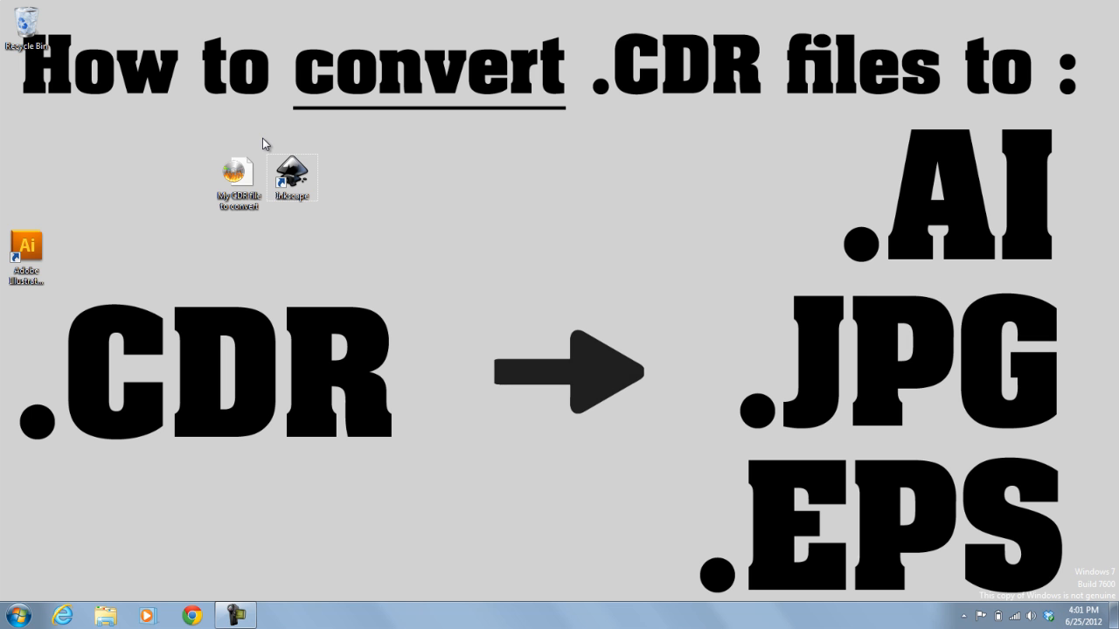
{"action": "mouse_move", "coordinate": [276, 159]}
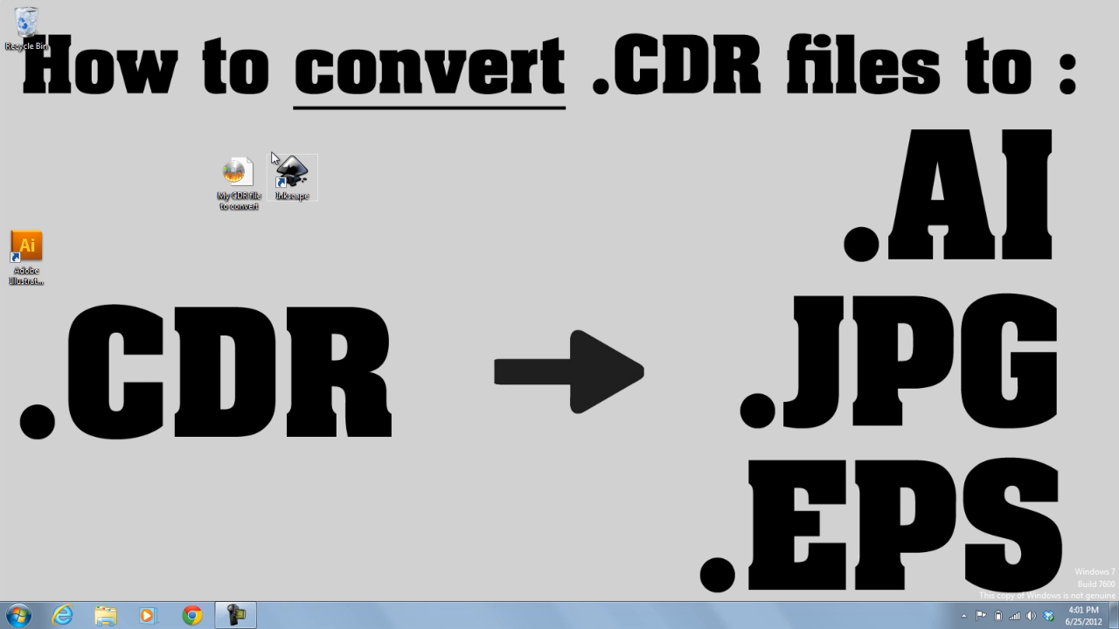
{"action": "left_click", "coordinate": [292, 173]}
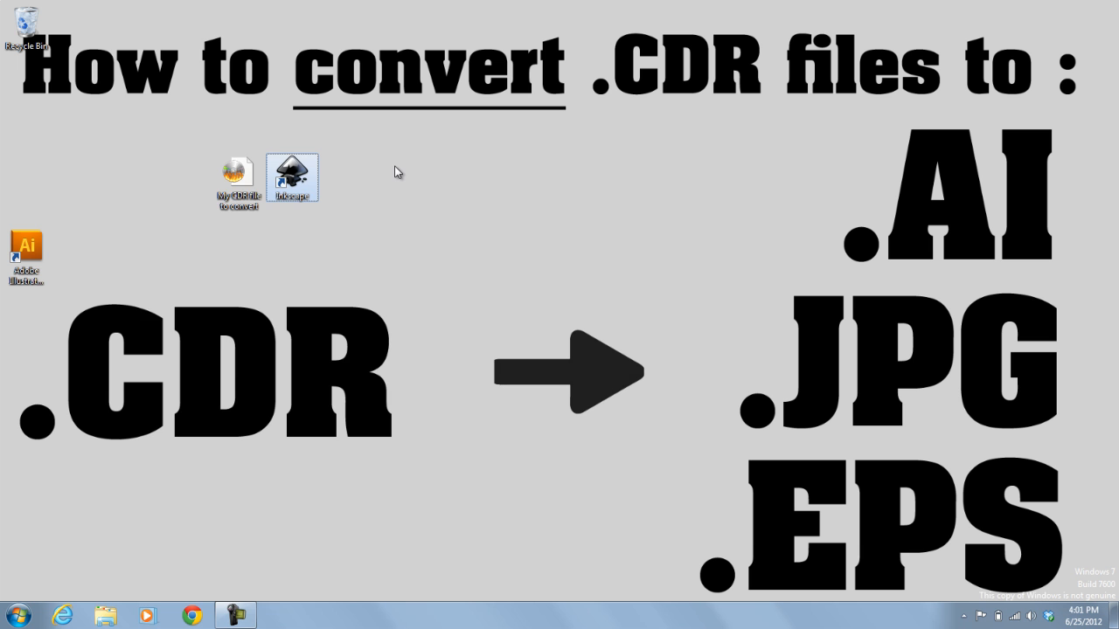
{"action": "double_click", "coordinate": [292, 178]}
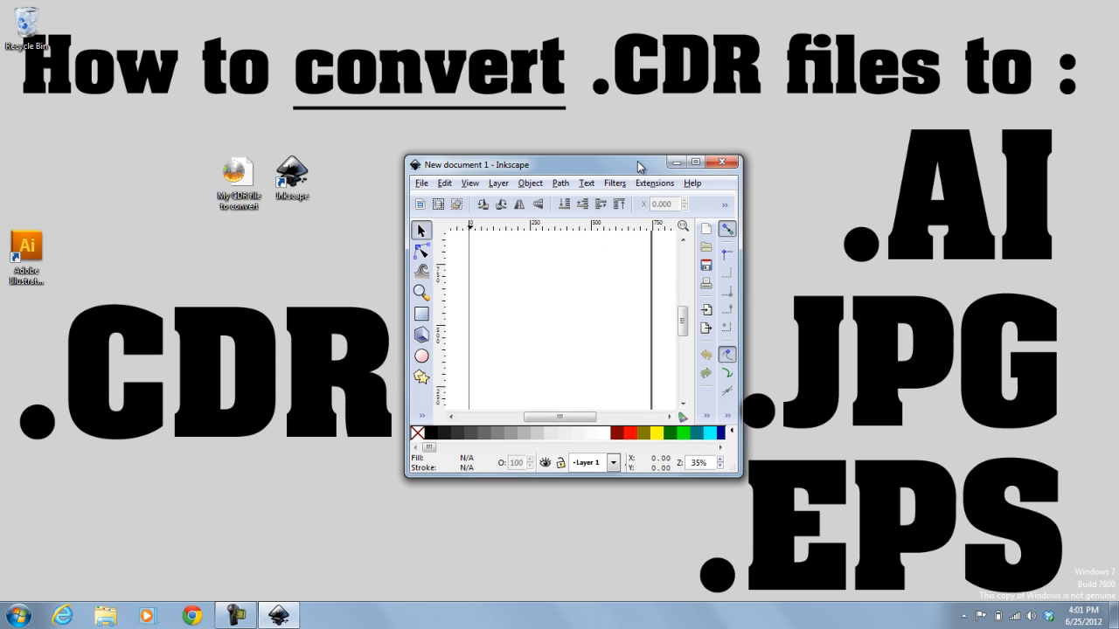
Open 'My CDR file to convert' so the About logo appears on the canvas.
{"action": "left_click", "coordinate": [422, 183]}
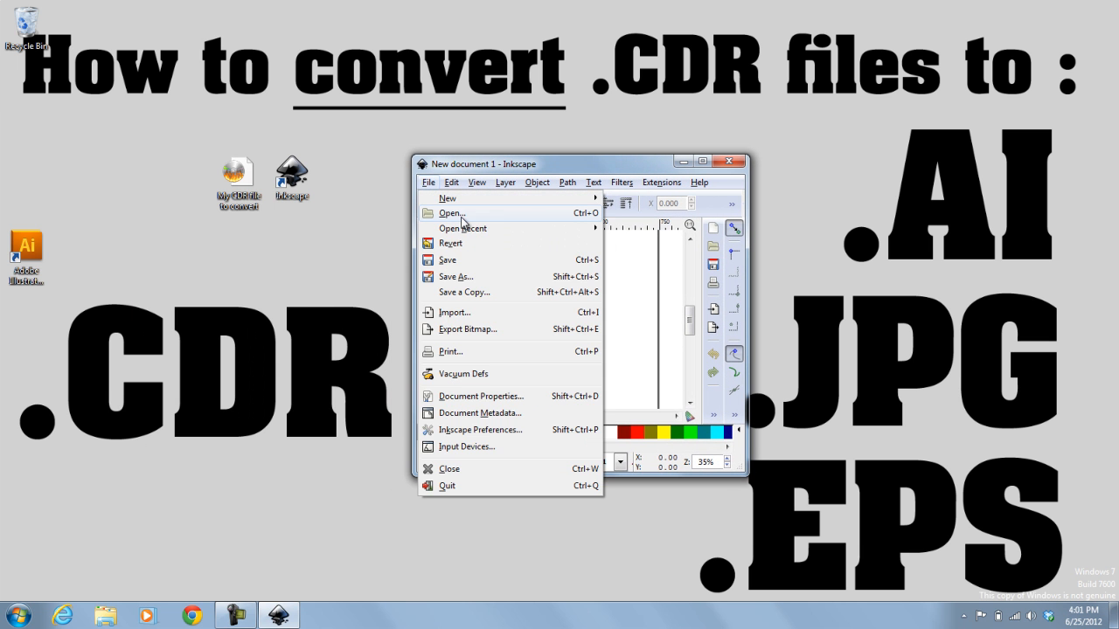
{"action": "left_click", "coordinate": [449, 213]}
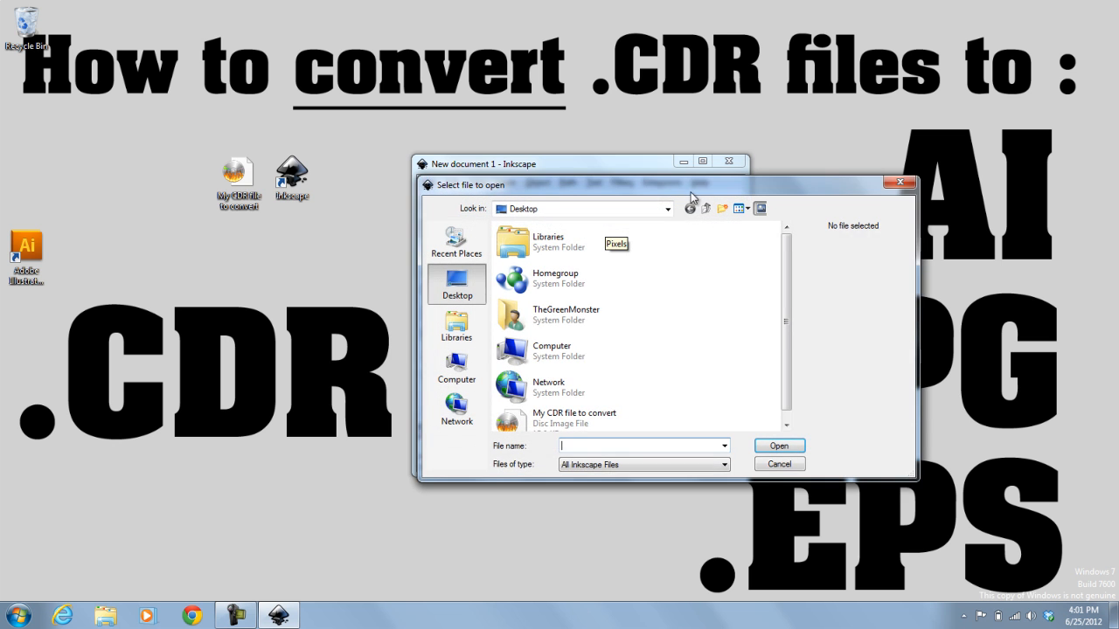
{"action": "left_click", "coordinate": [573, 416]}
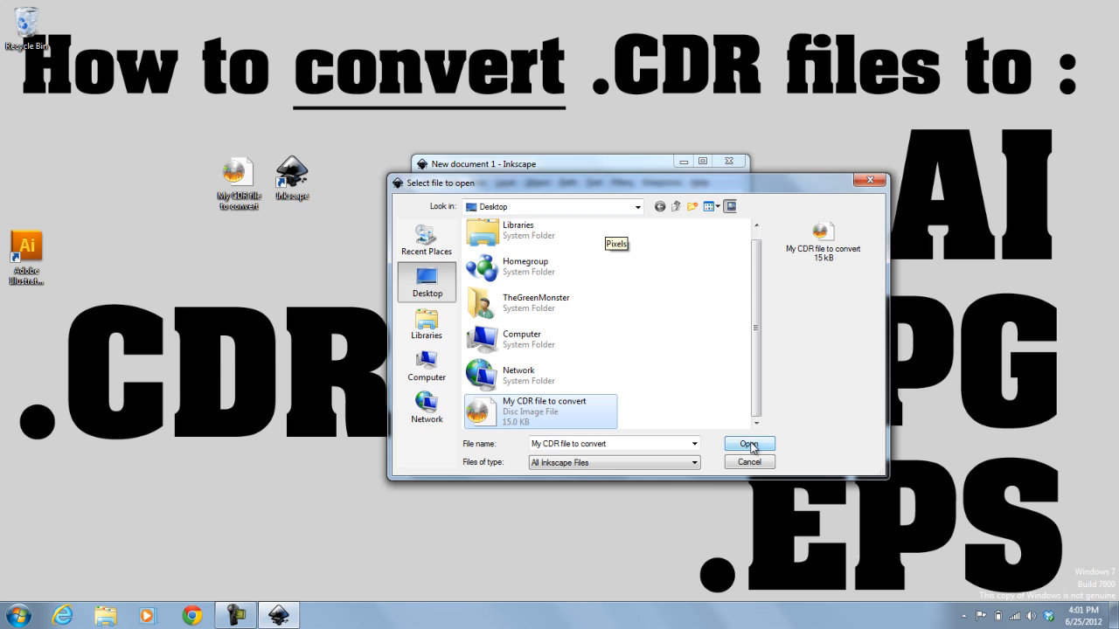
{"action": "left_click", "coordinate": [745, 444]}
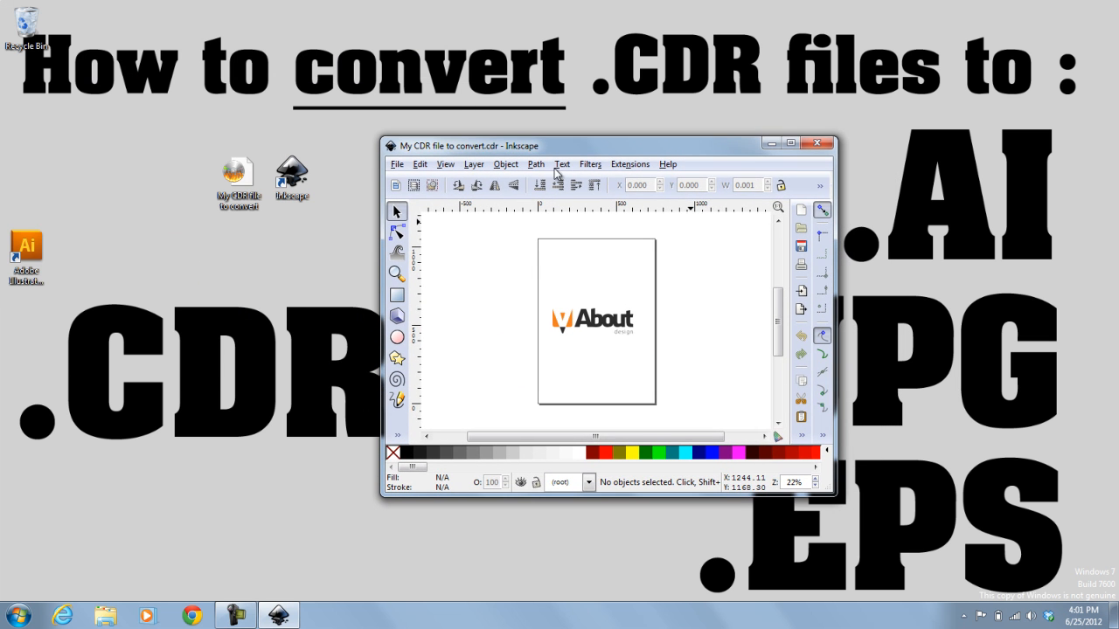
Start Save As and choose Encapsulated PostScript (*.eps) as the output format.
{"action": "left_click", "coordinate": [396, 164]}
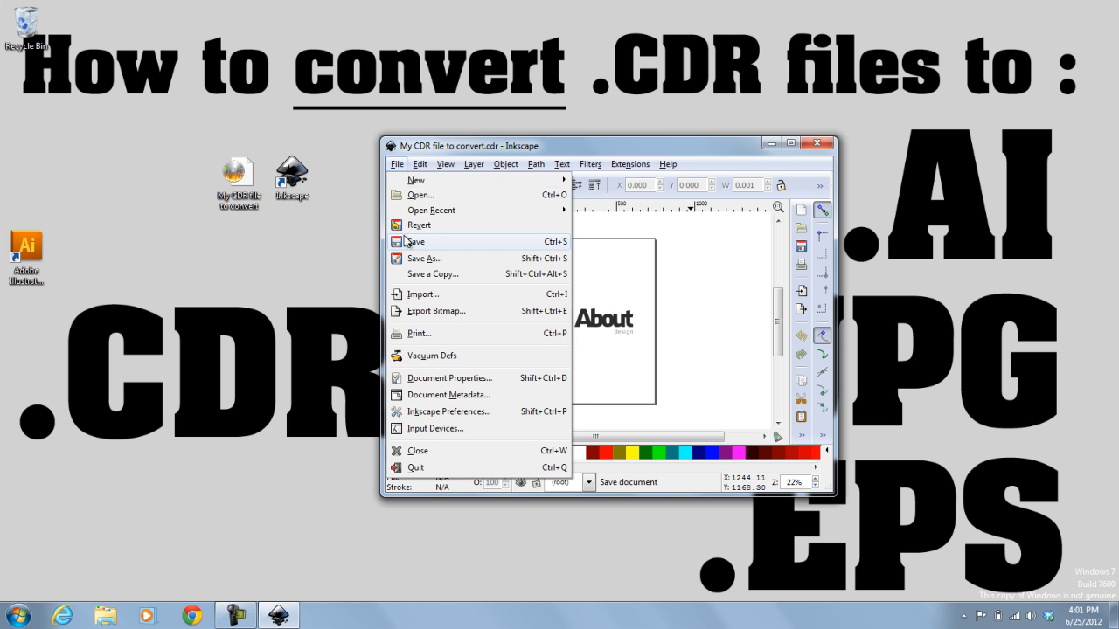
{"action": "left_click", "coordinate": [423, 259]}
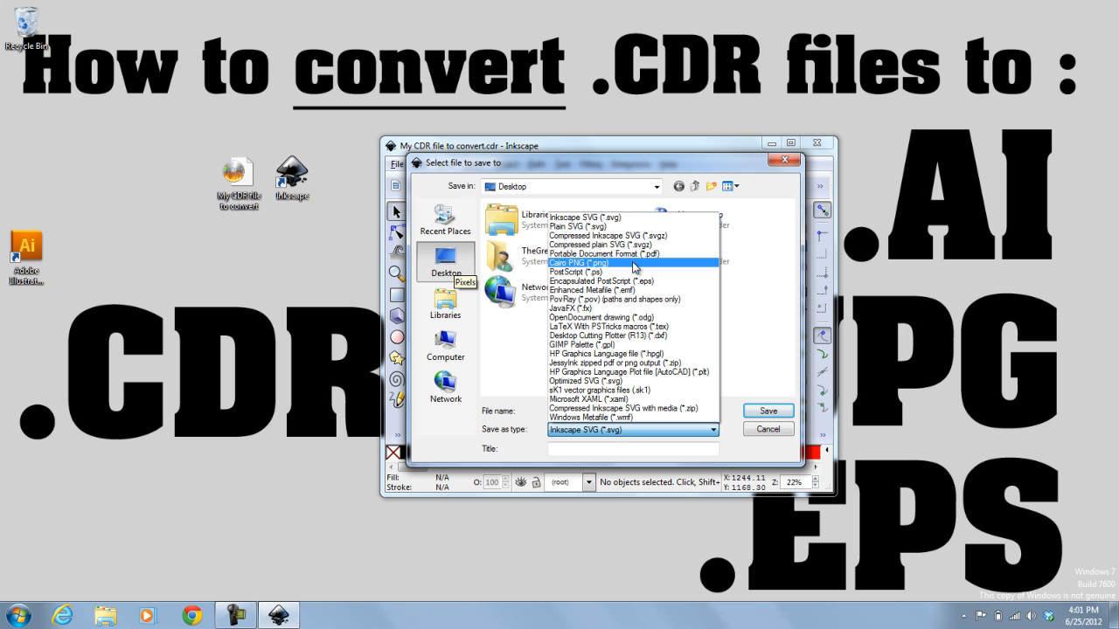
{"action": "mouse_move", "coordinate": [637, 270]}
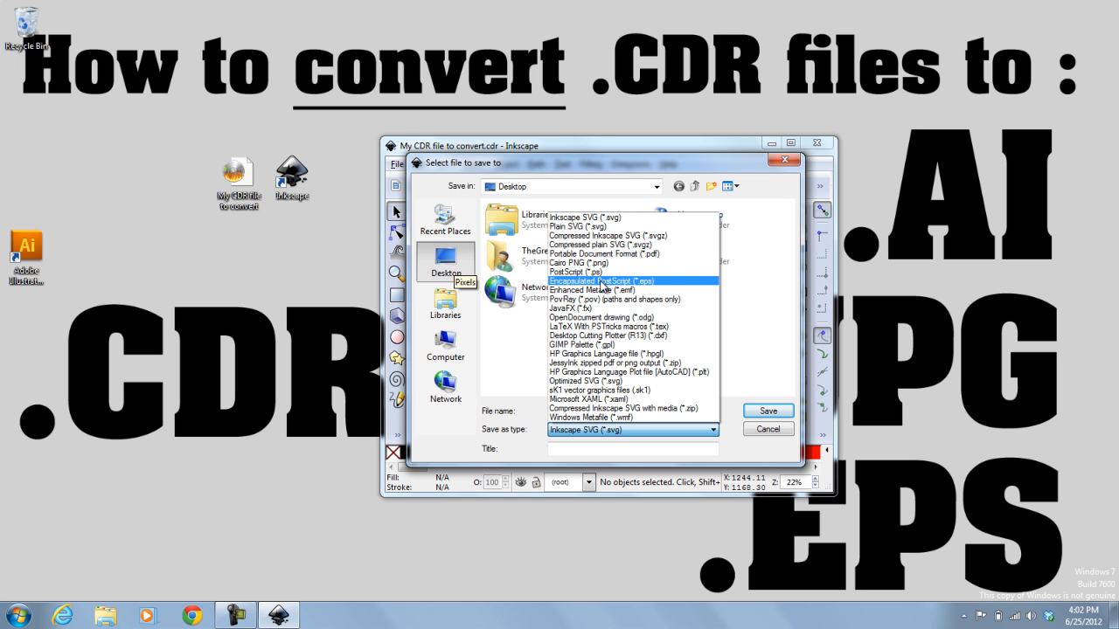
{"action": "left_click", "coordinate": [601, 280]}
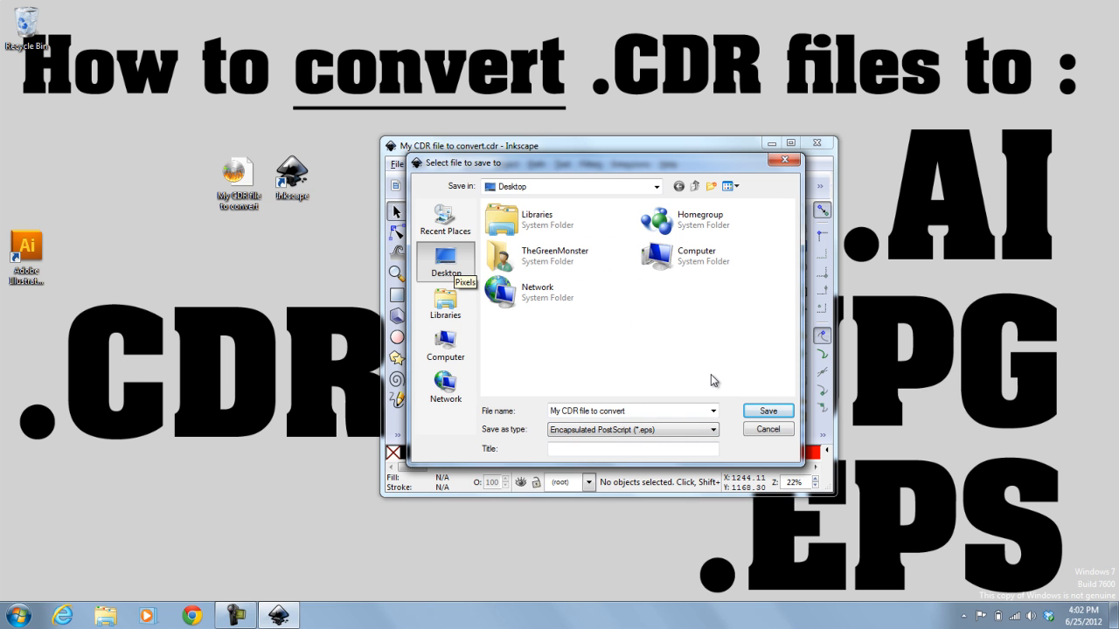
{"action": "mouse_move", "coordinate": [661, 395]}
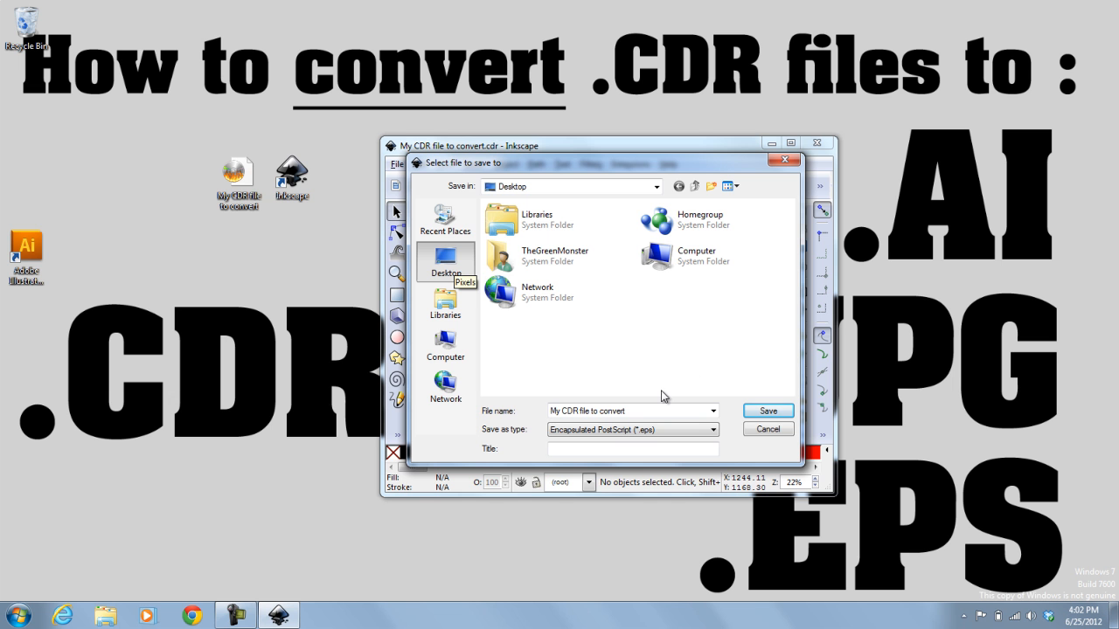
Save the logo as an EPS with default export options; it then opens in Illustrator.
{"action": "left_click", "coordinate": [765, 411]}
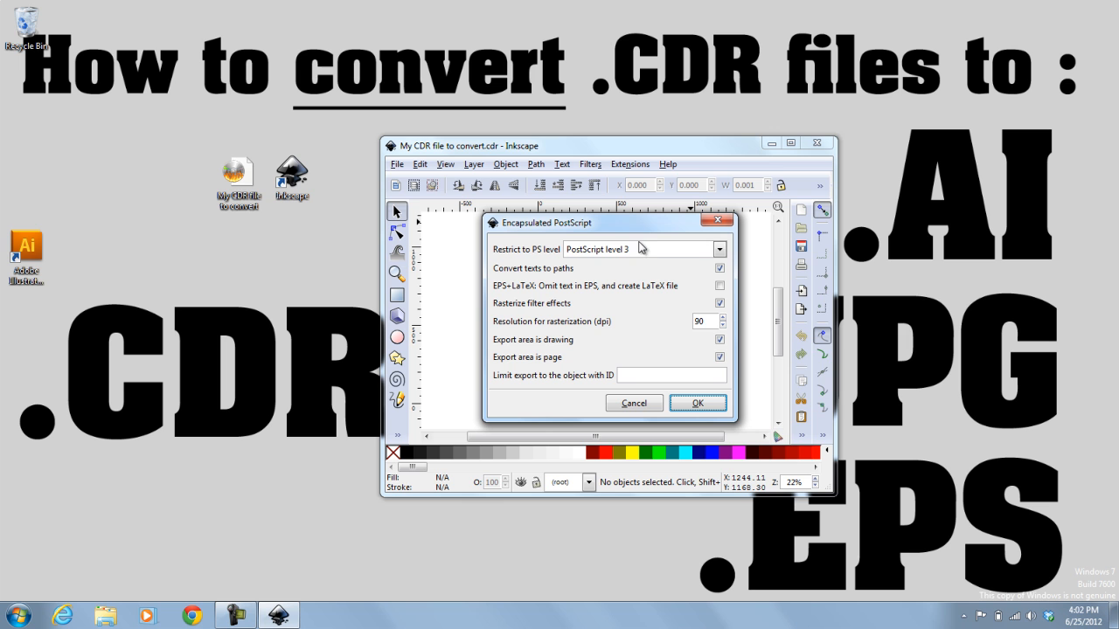
{"action": "mouse_move", "coordinate": [636, 278]}
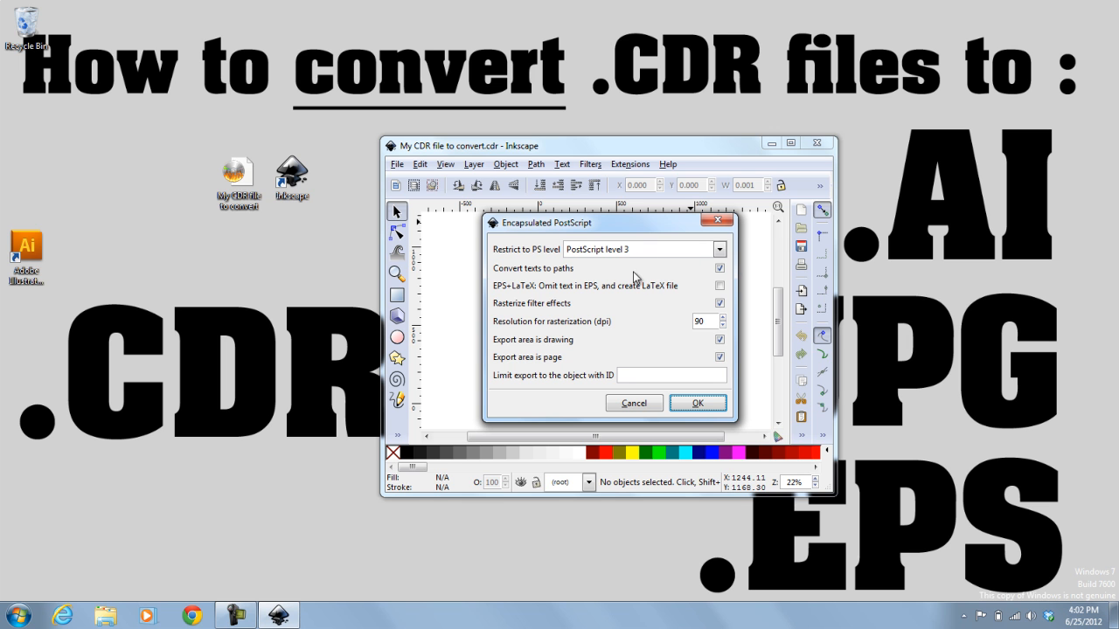
{"action": "left_click", "coordinate": [720, 269]}
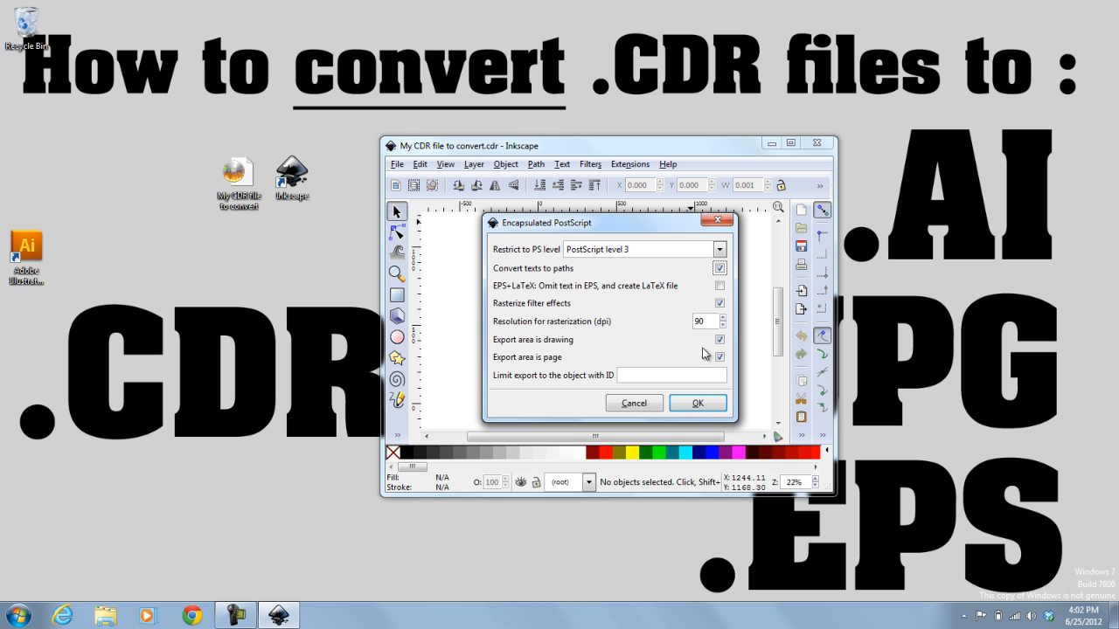
{"action": "left_click", "coordinate": [696, 402]}
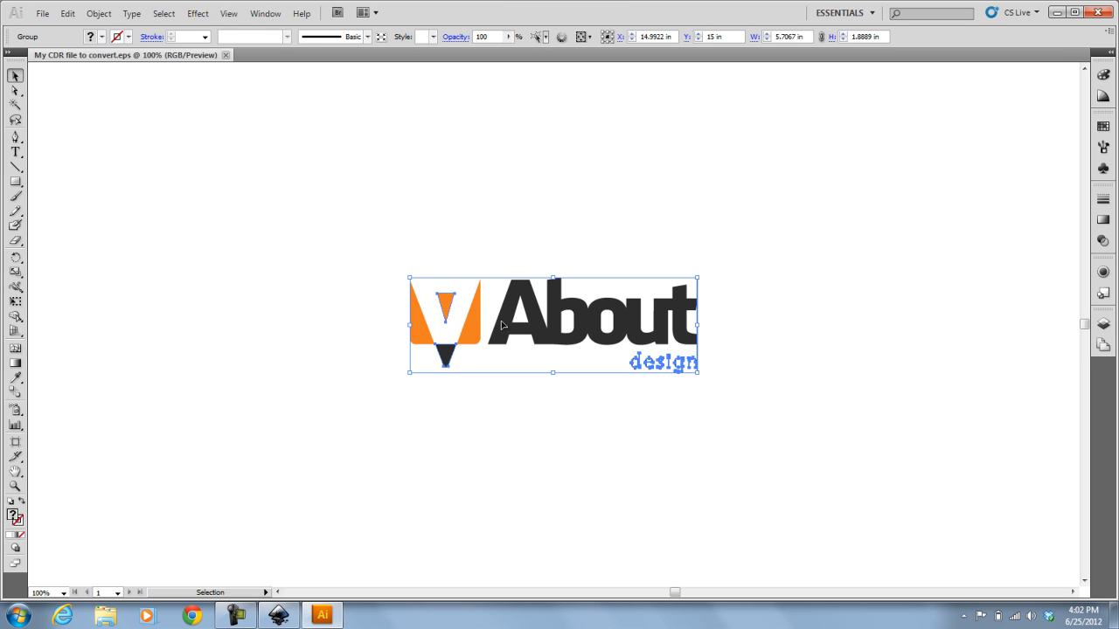
Save a copy of the logo as an Adobe Illustrator (*.AI) file with default options.
{"action": "left_click", "coordinate": [783, 437]}
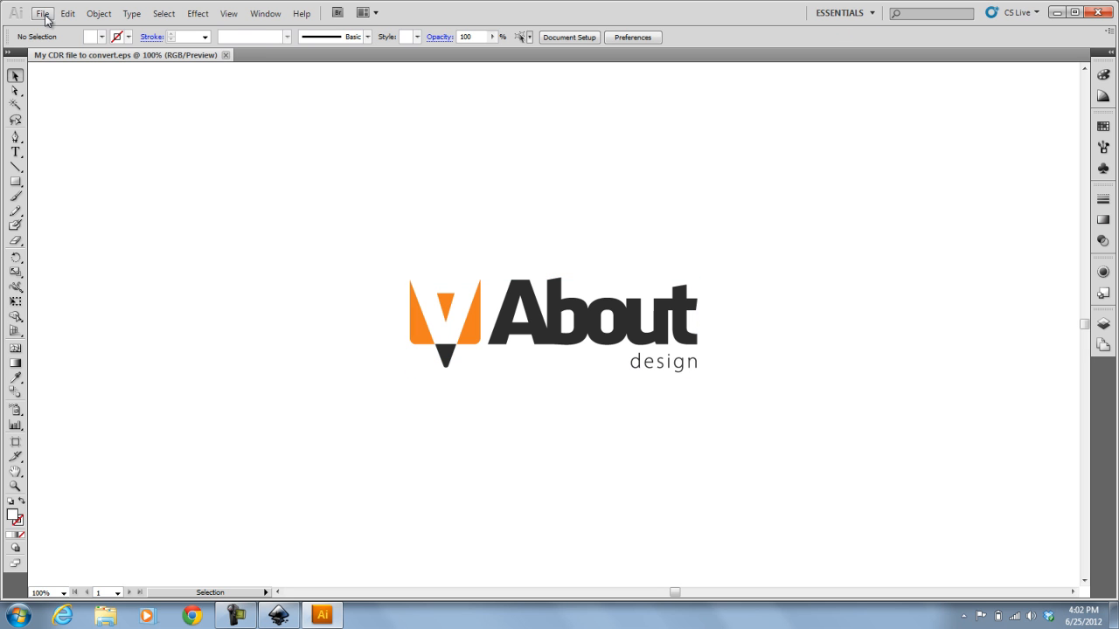
{"action": "left_click", "coordinate": [42, 14]}
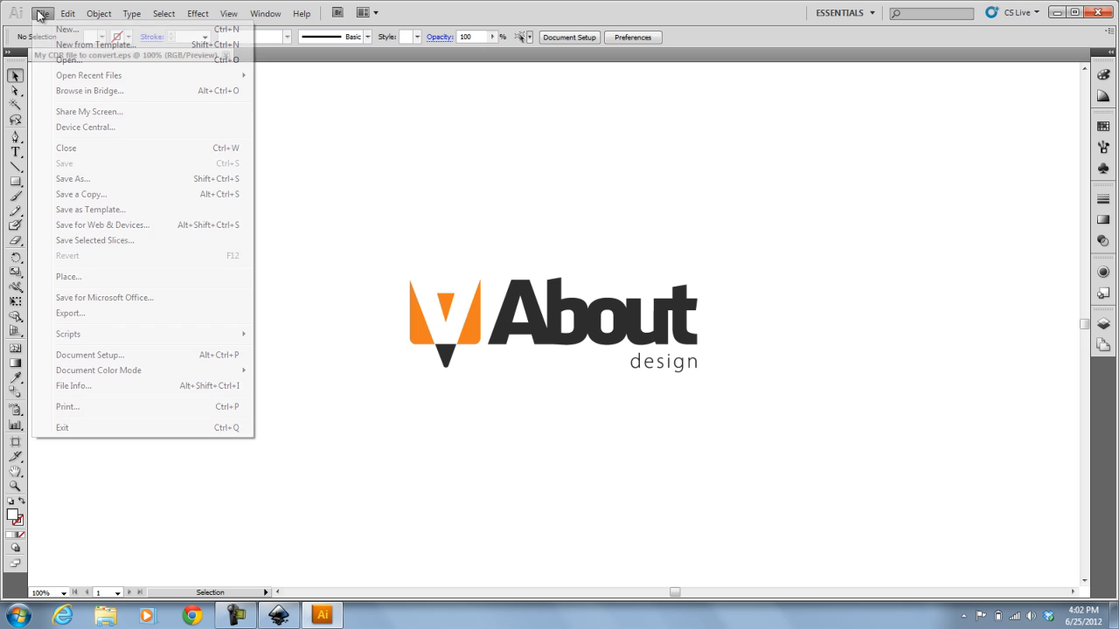
{"action": "left_click", "coordinate": [81, 194]}
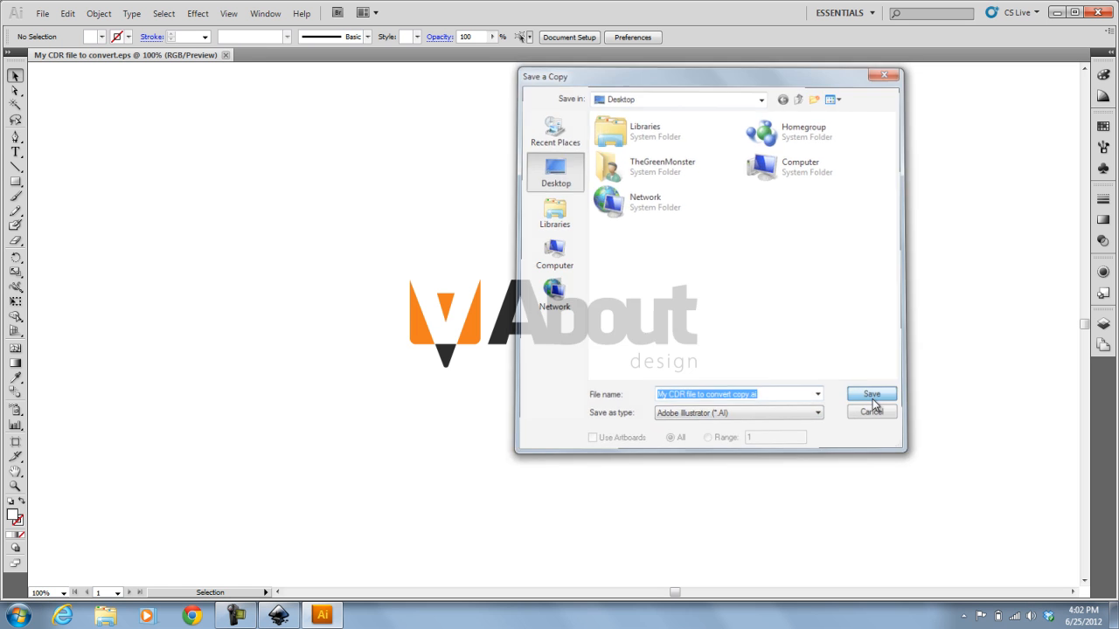
{"action": "left_click", "coordinate": [870, 395]}
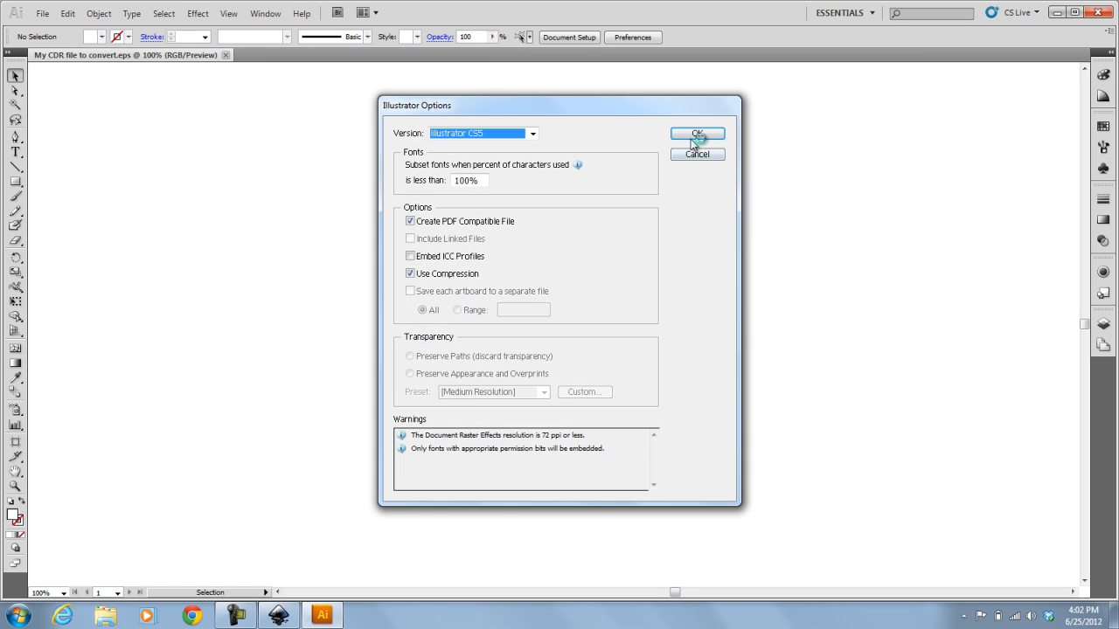
{"action": "left_click", "coordinate": [695, 133]}
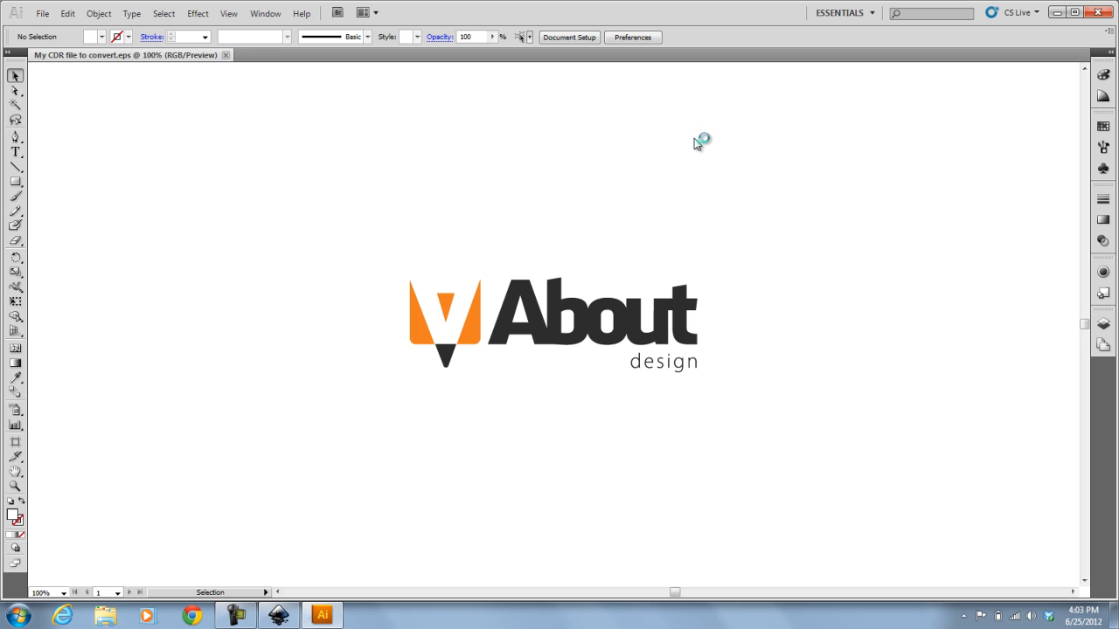
{"action": "mouse_move", "coordinate": [660, 178]}
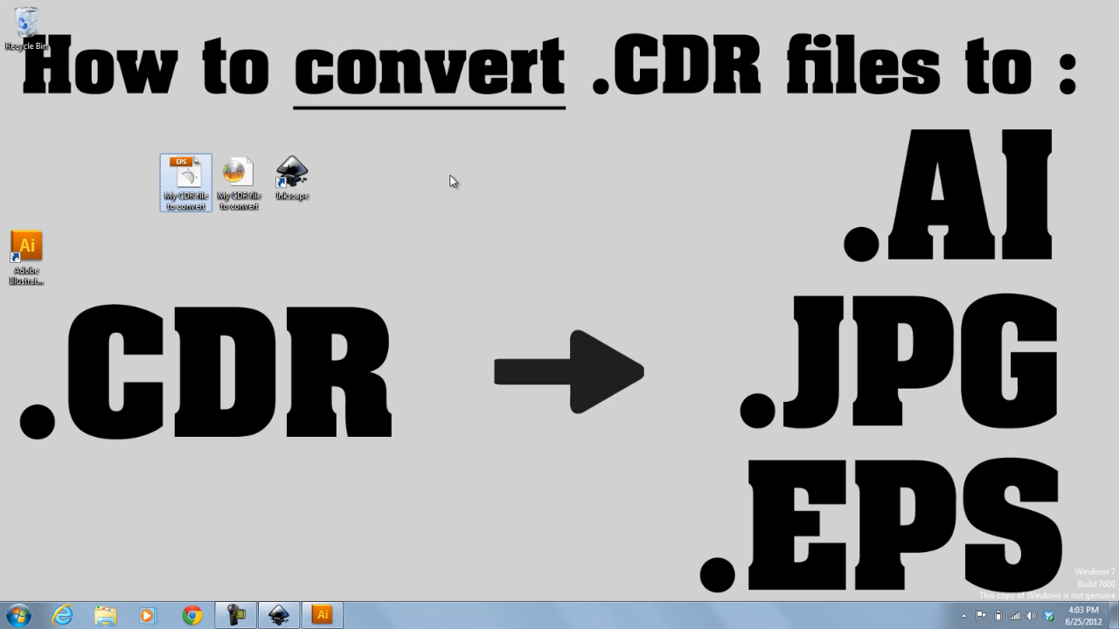
{"action": "left_click", "coordinate": [17, 615]}
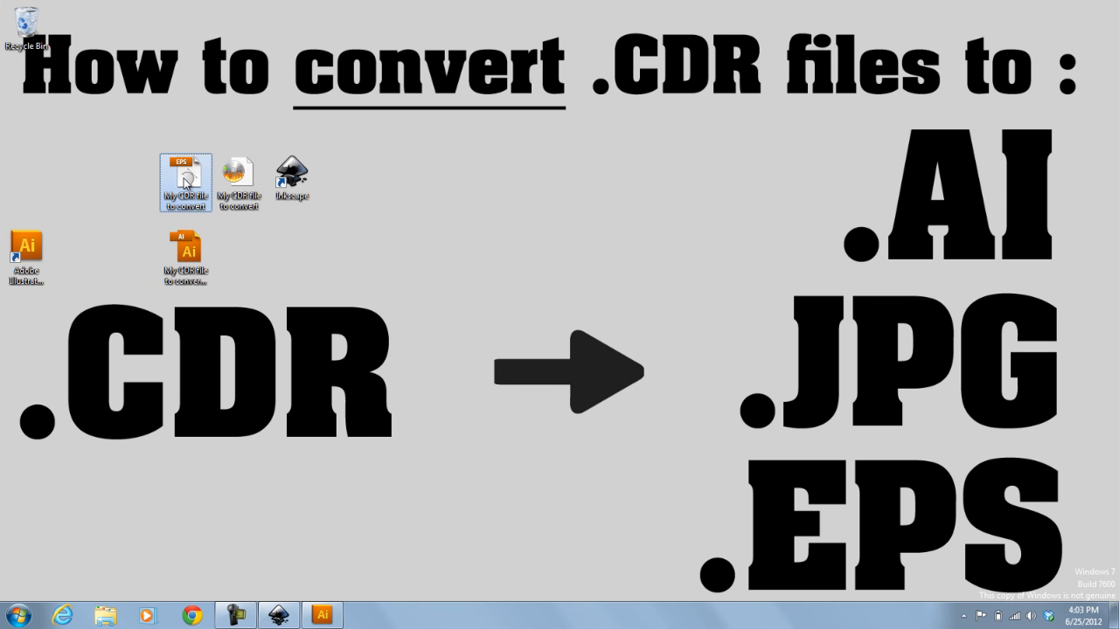
{"action": "mouse_move", "coordinate": [185, 183]}
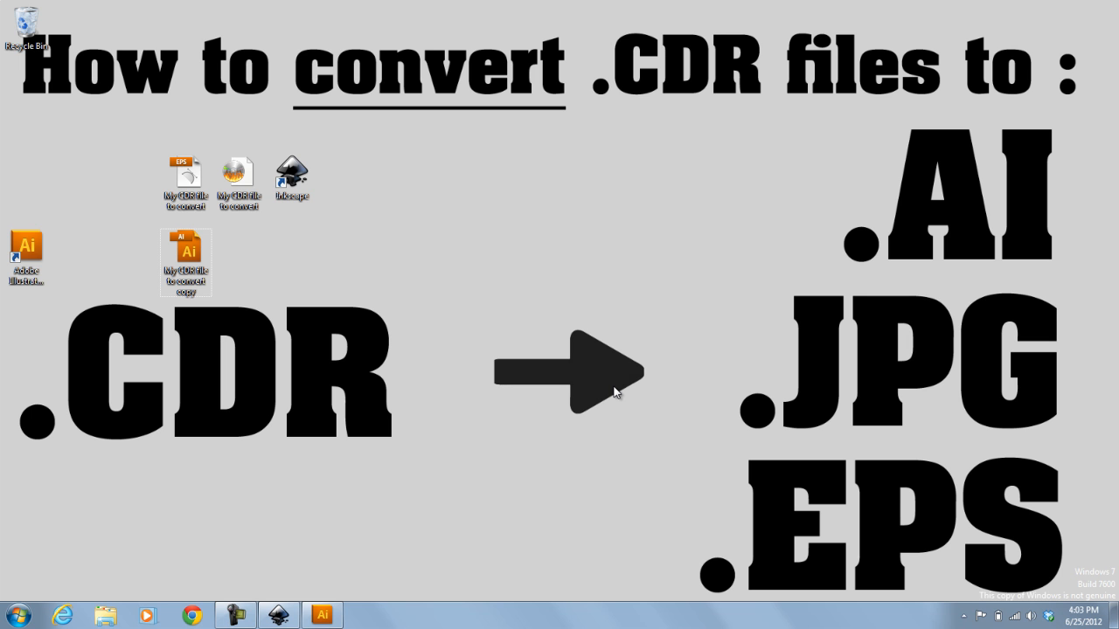
{"action": "mouse_move", "coordinate": [619, 392]}
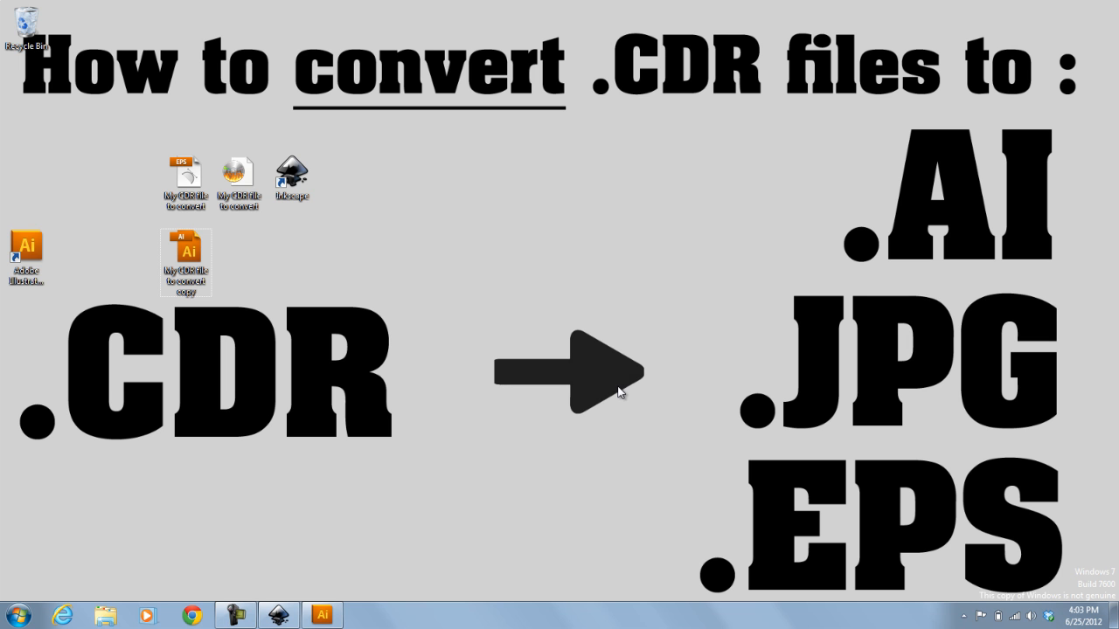
{"action": "mouse_move", "coordinate": [464, 339]}
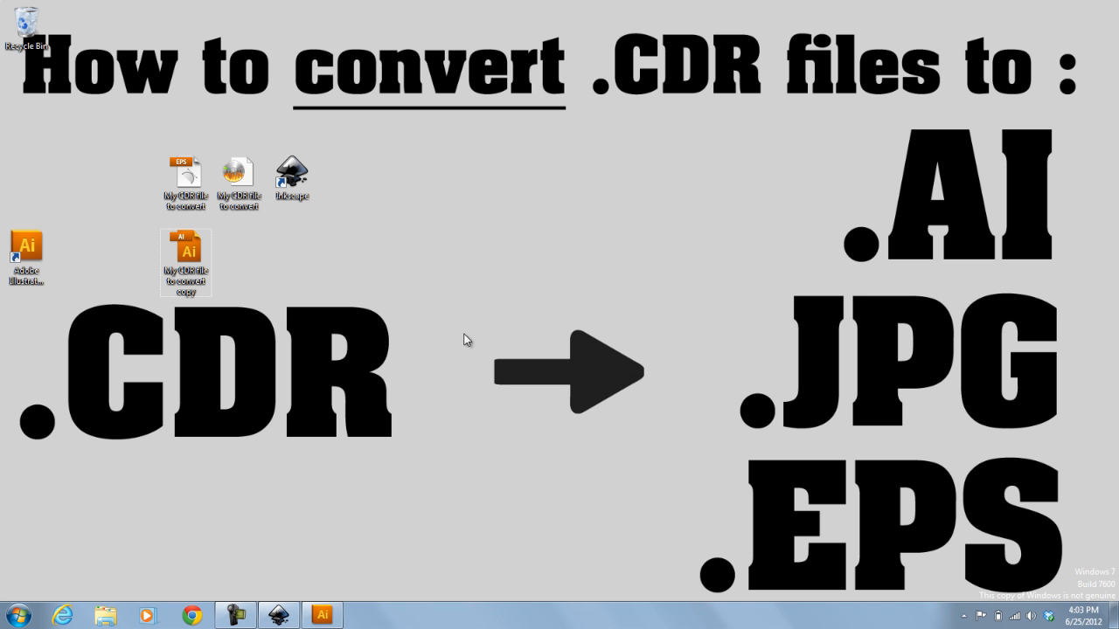